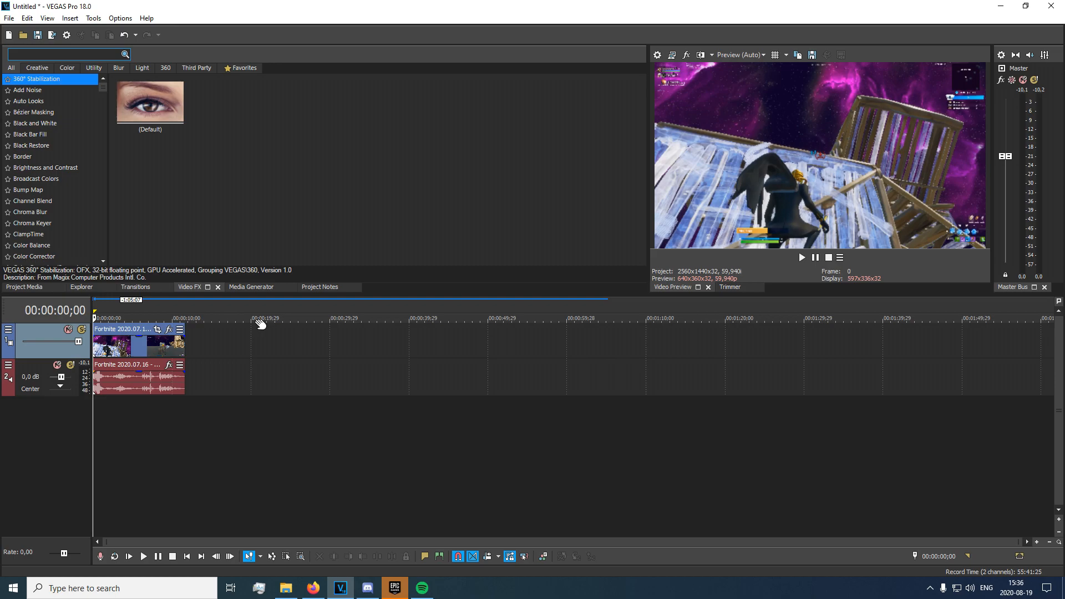
Step: Filter the Video FX list to the Twixtor effects by searching 'twixtor'
type("twixtor")
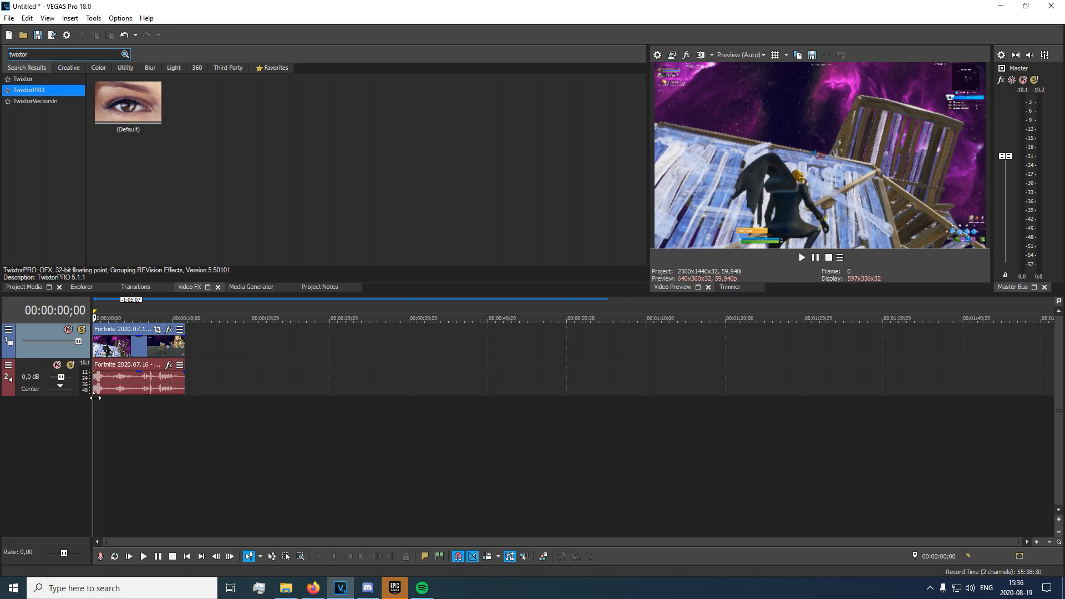
Step: Pick TwixtorPRO from the filtered effects and apply it to the Fortnite clip
left_click(23, 79)
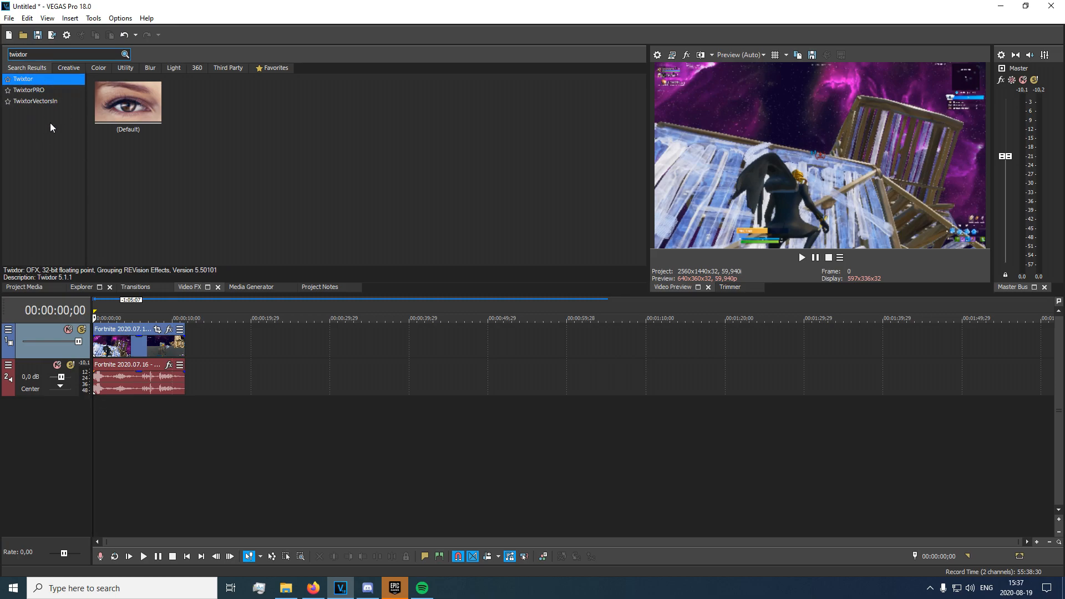
left_click(27, 90)
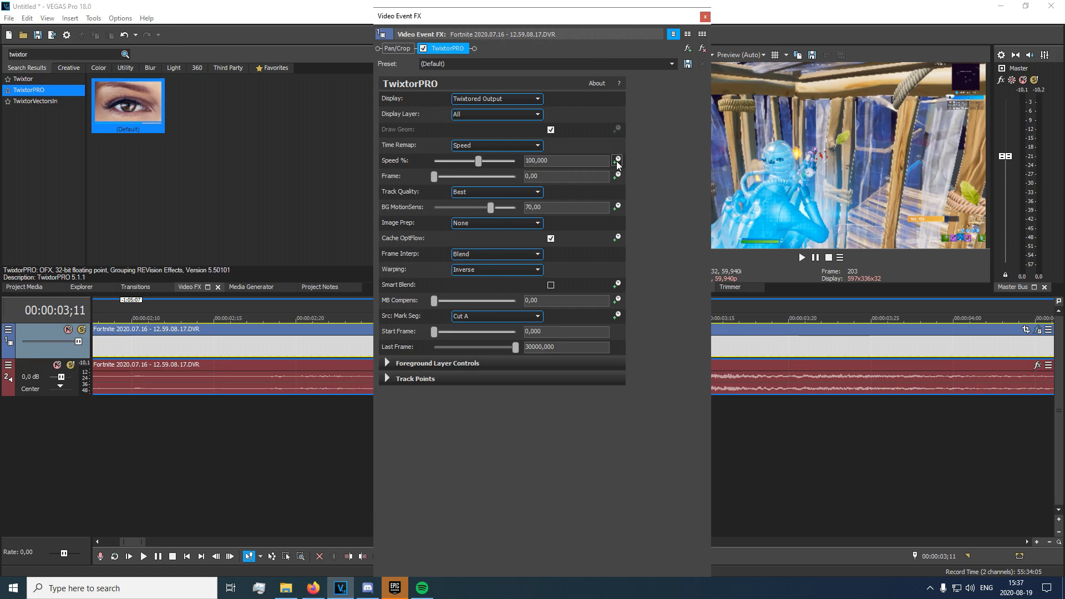
Step: Enable keyframe animation on TwixtorPRO's Speed % parameter
left_click(616, 161)
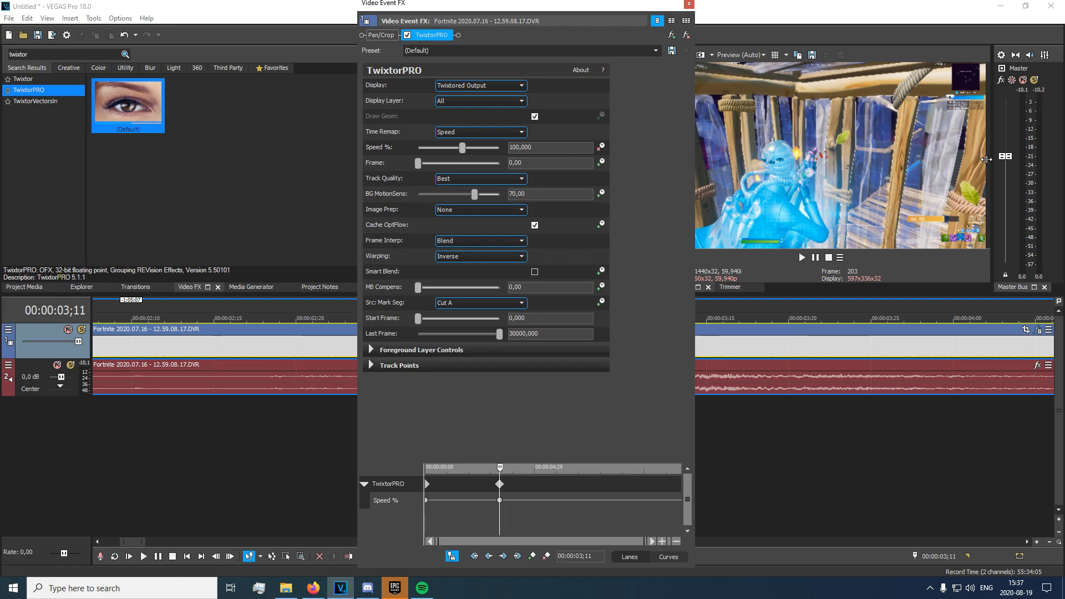
mouse_move(490, 516)
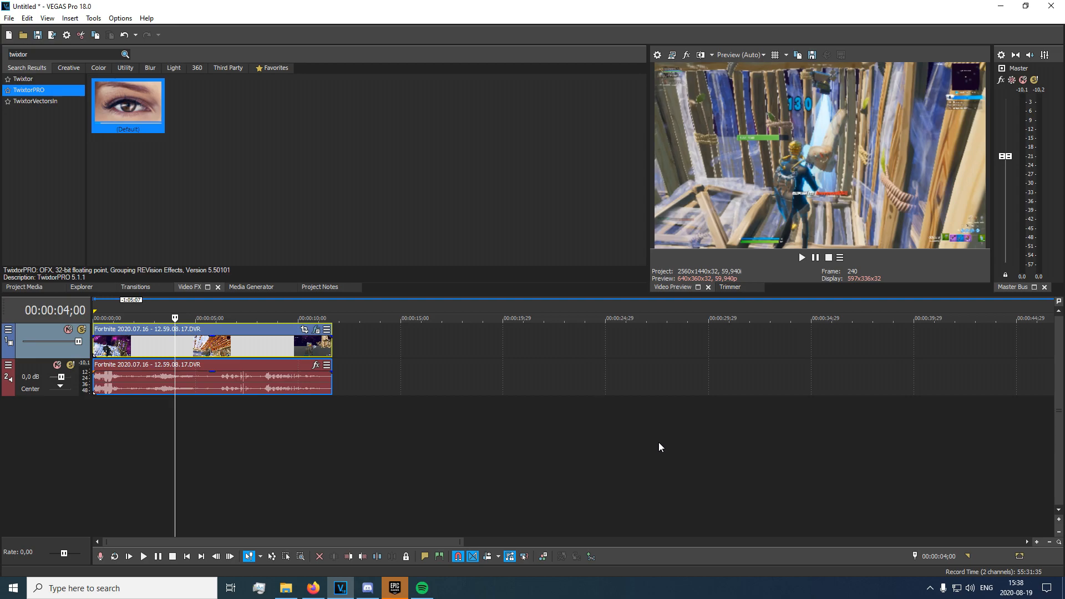
mouse_move(664, 441)
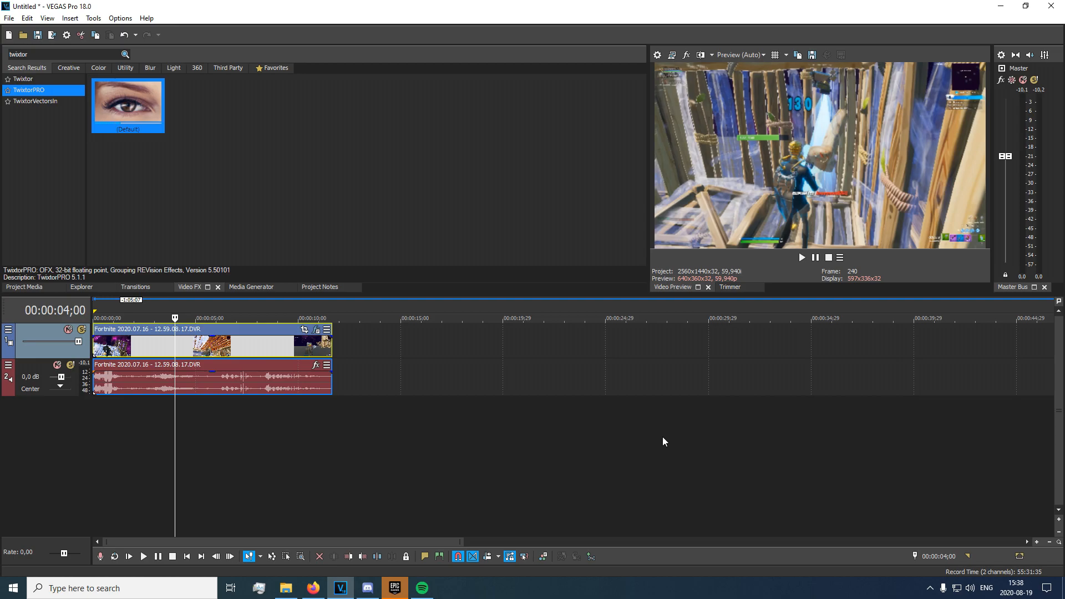
right_click(211, 343)
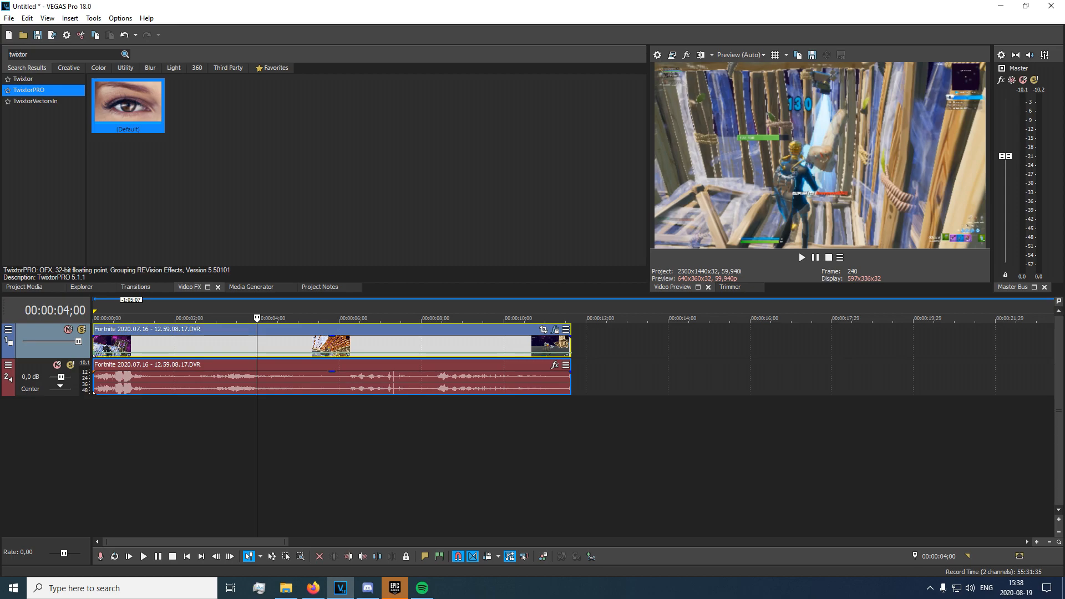
mouse_move(354, 407)
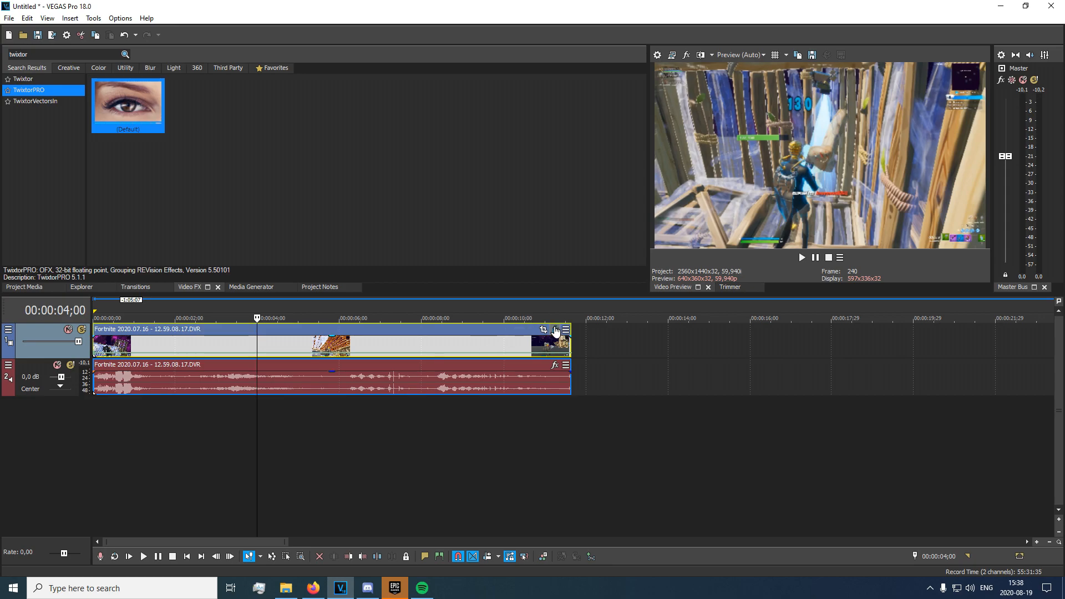
Step: Reopen the clip's TwixtorPRO settings and keep Track Quality at Best
left_click(544, 329)
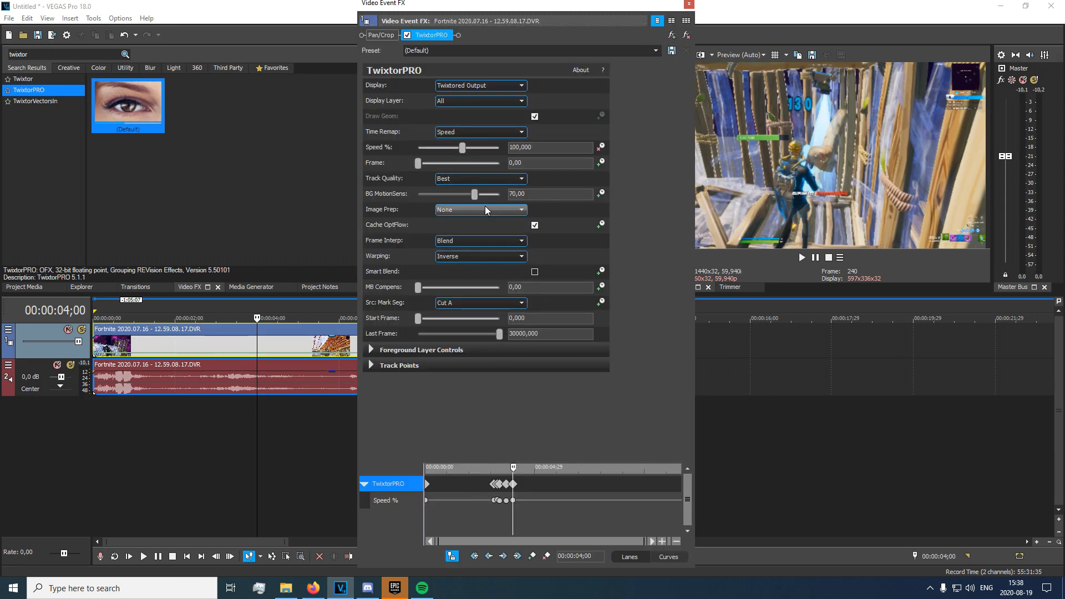
mouse_move(379, 199)
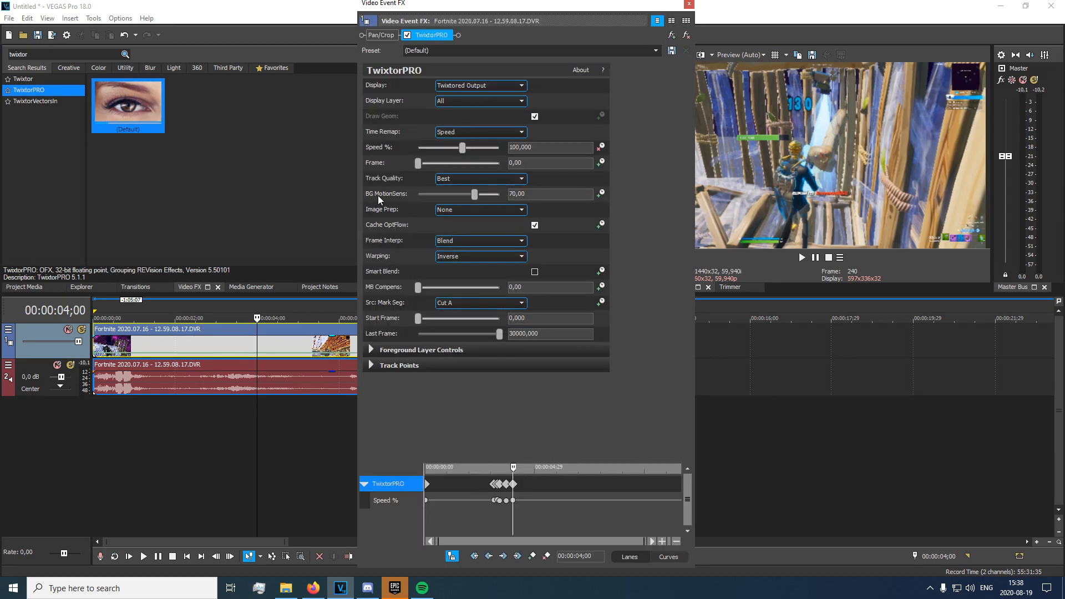
mouse_move(475, 195)
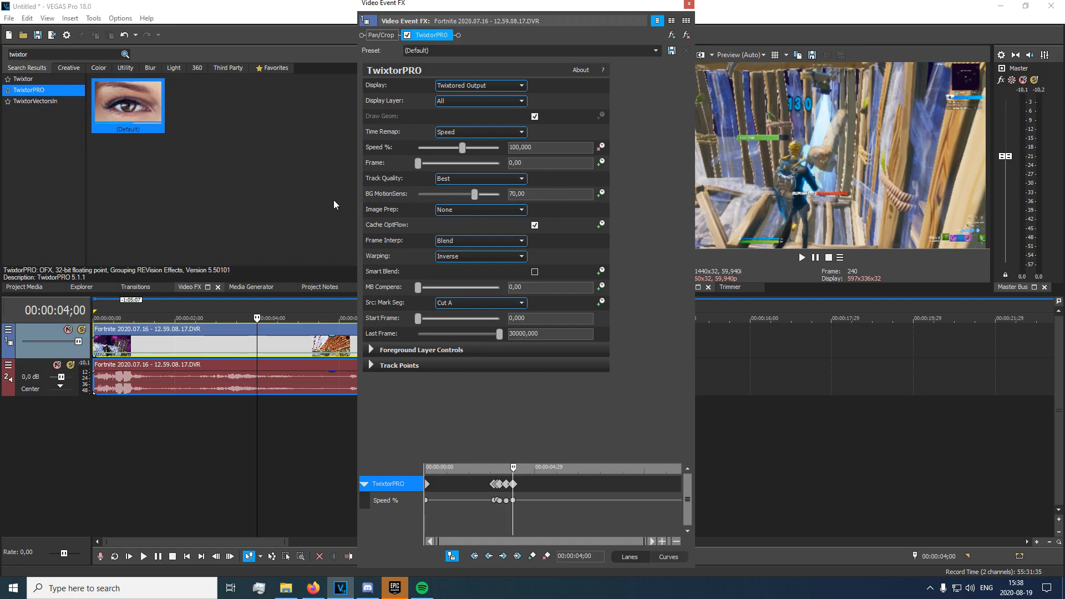
mouse_move(493, 204)
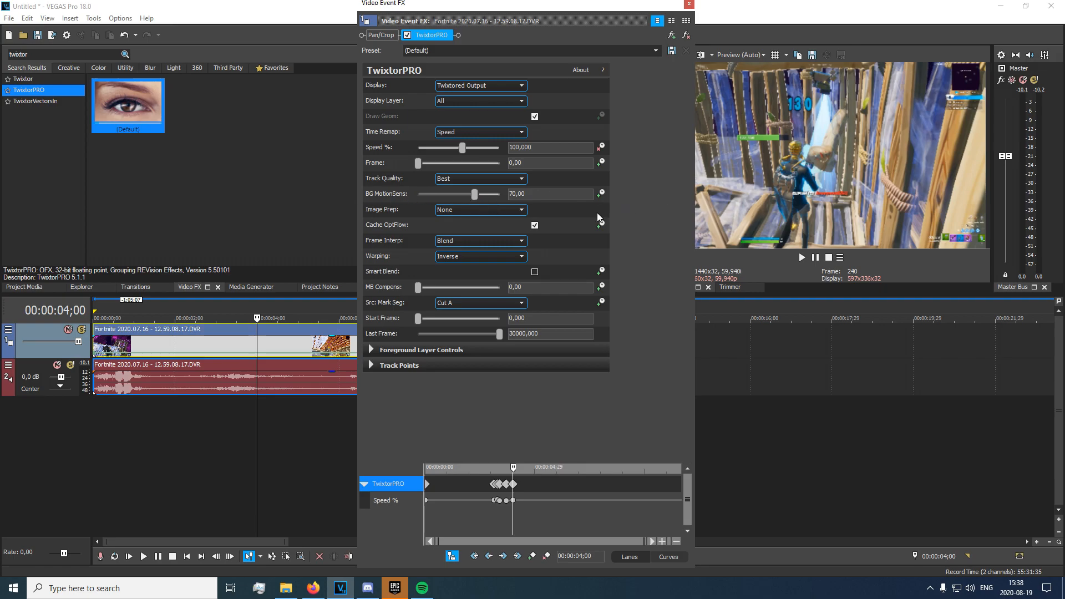
mouse_move(631, 222)
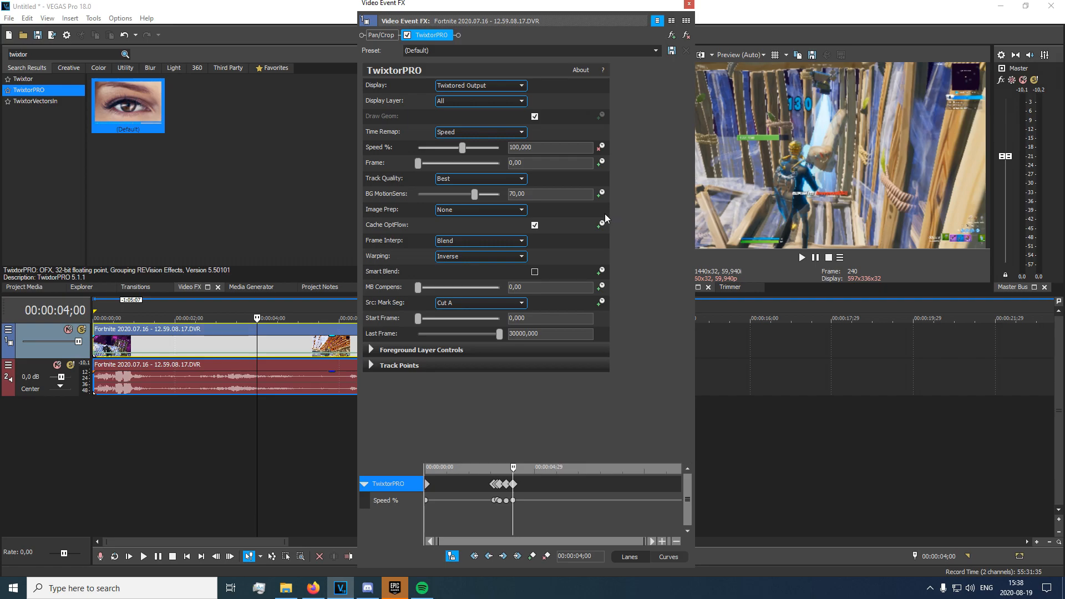
mouse_move(444, 320)
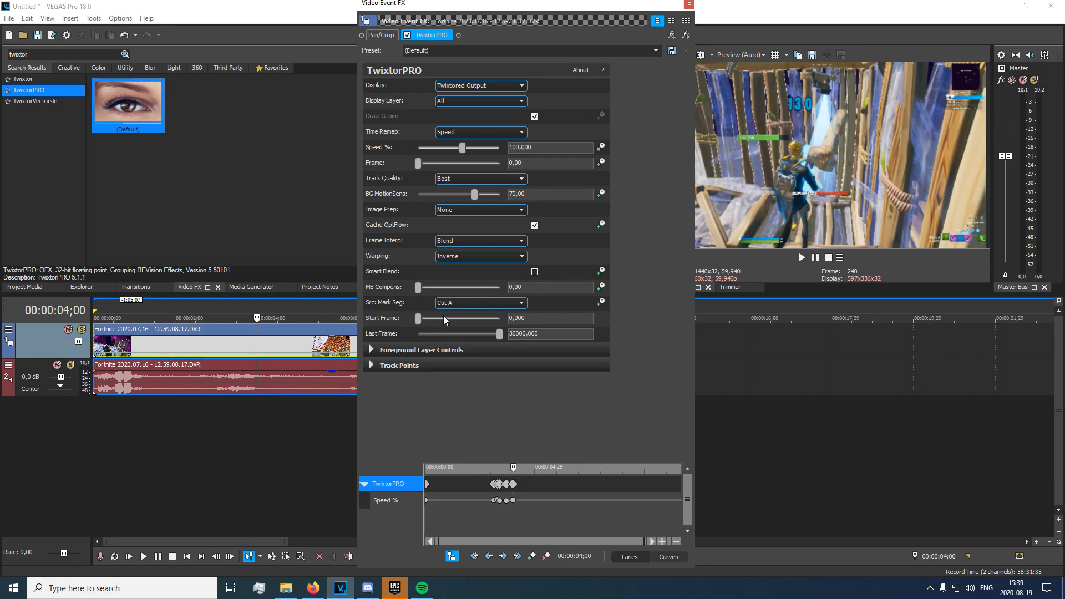
left_click(479, 178)
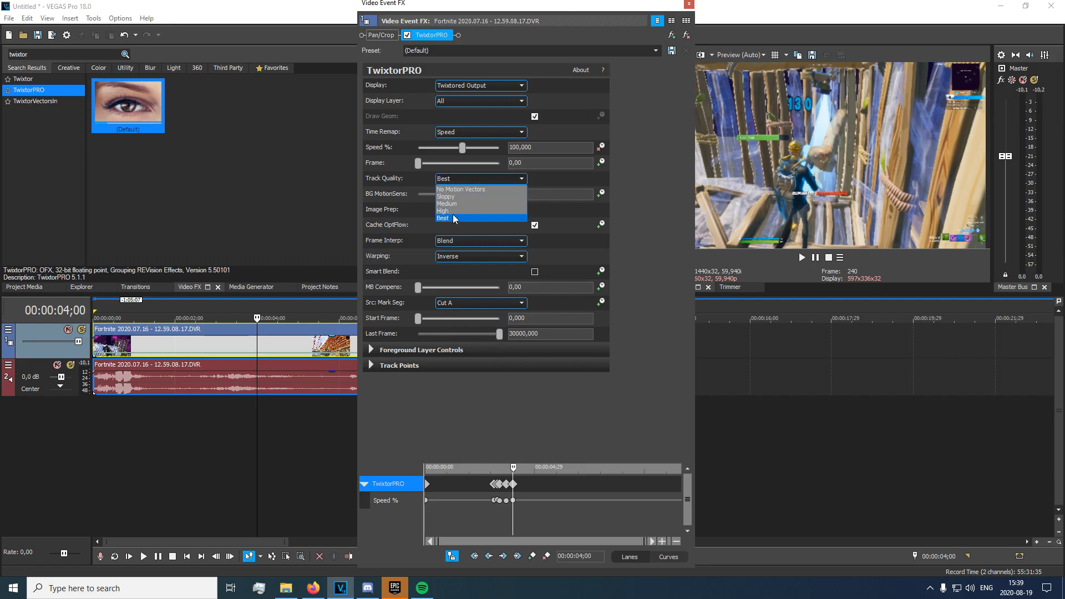
left_click(453, 218)
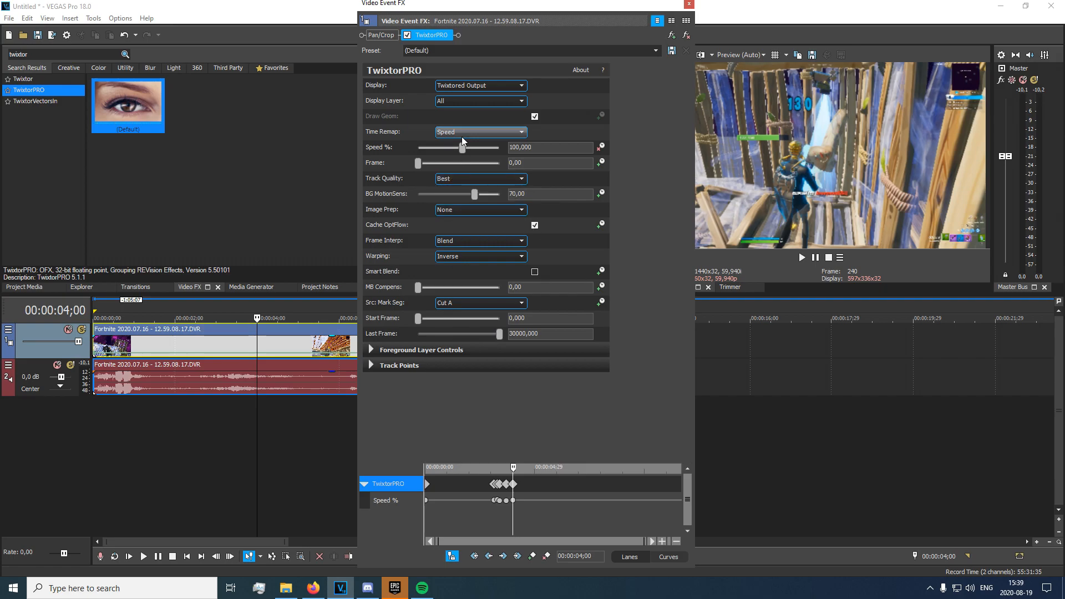
Step: Review Time Remap and Display, leaving them on Speed and Twixtored Output
left_click(480, 132)
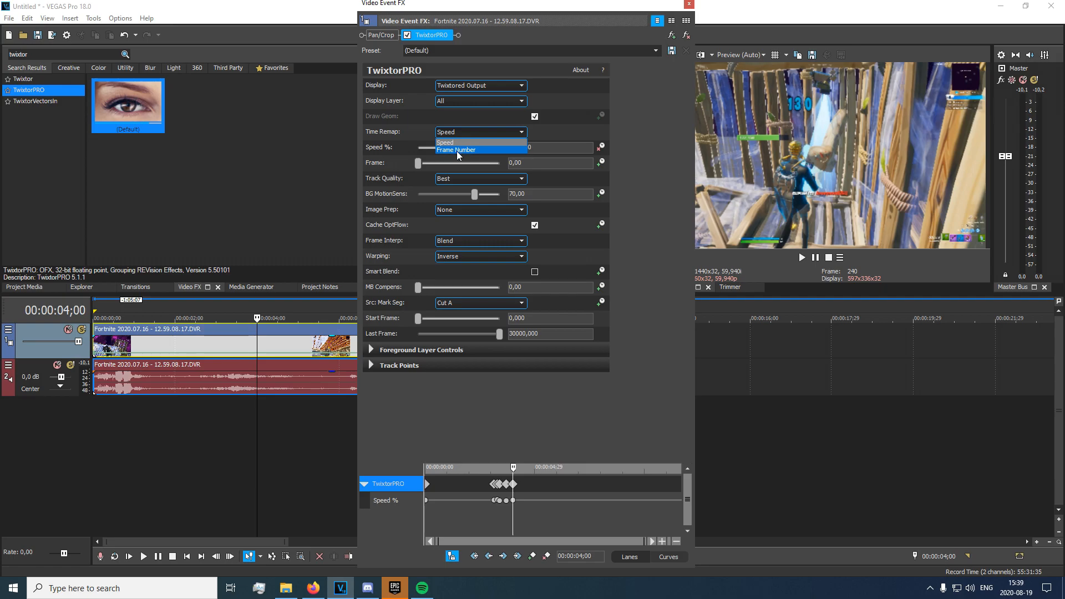
left_click(444, 143)
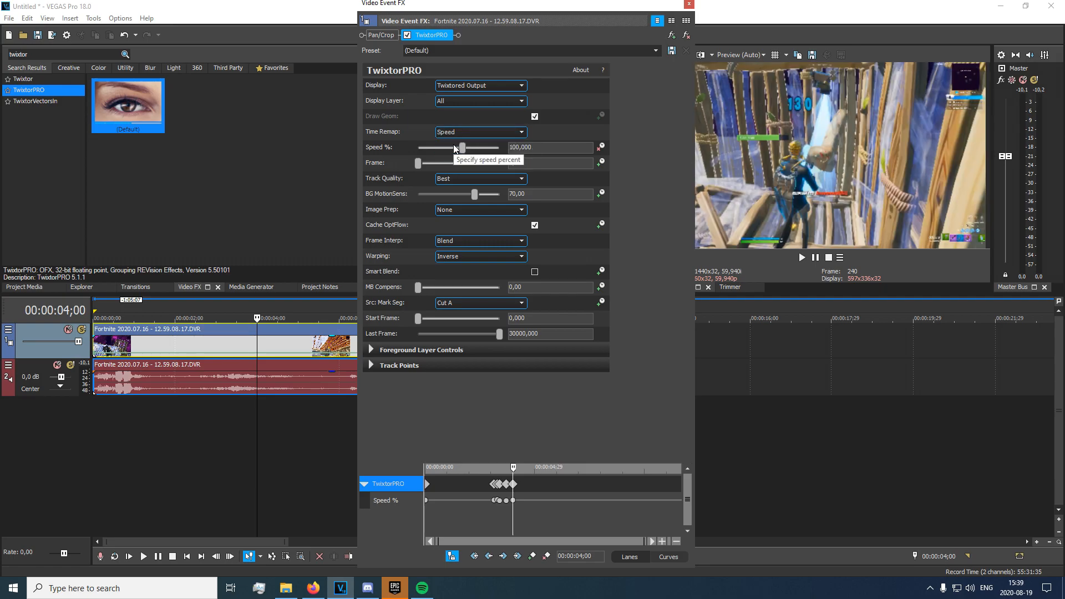
left_click(479, 86)
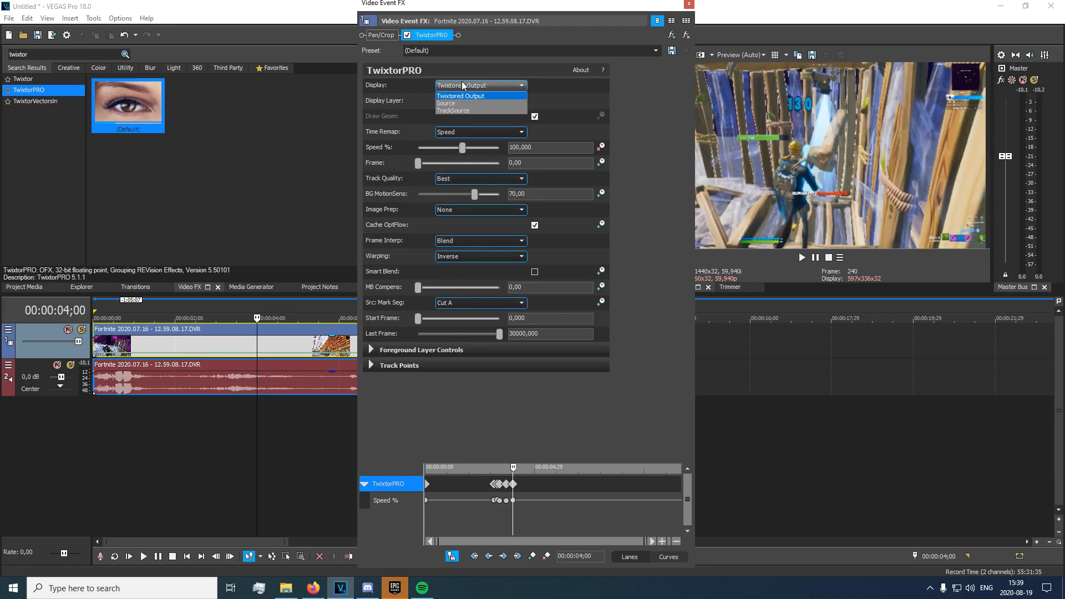
left_click(460, 95)
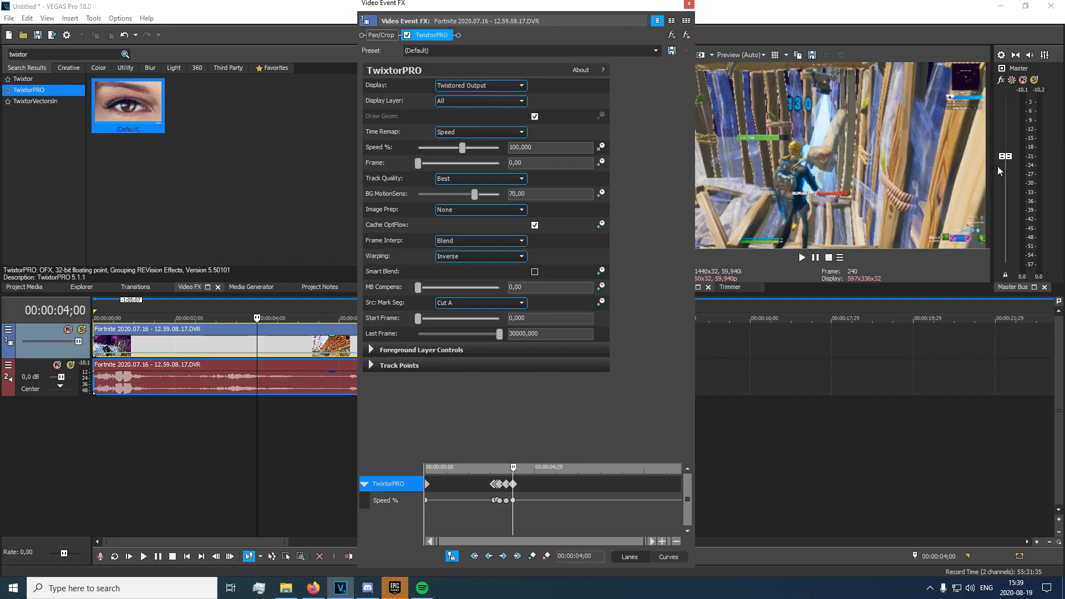
mouse_move(921, 244)
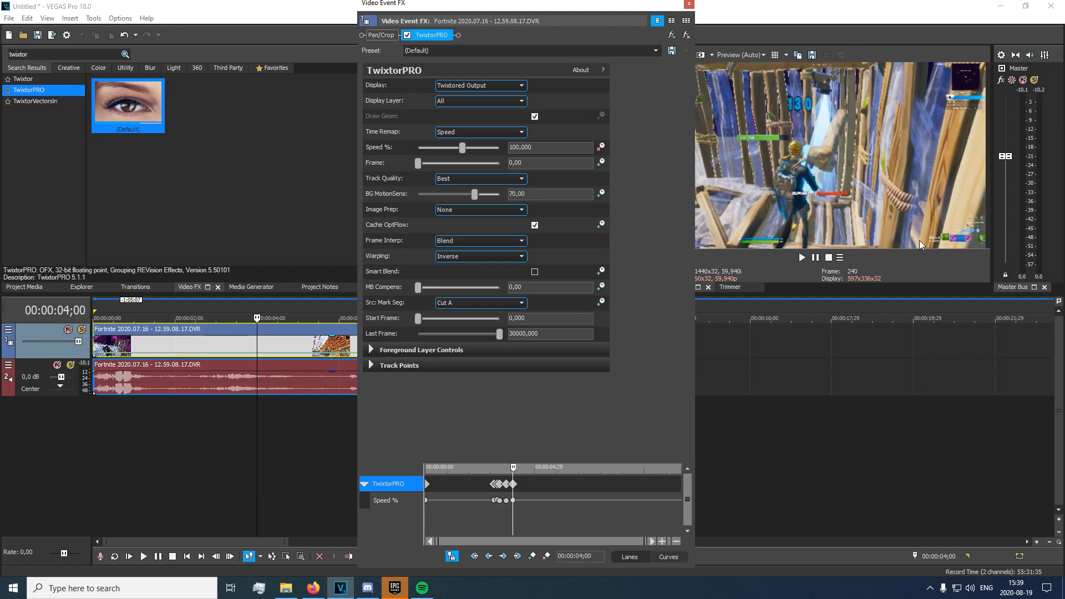
mouse_move(836, 187)
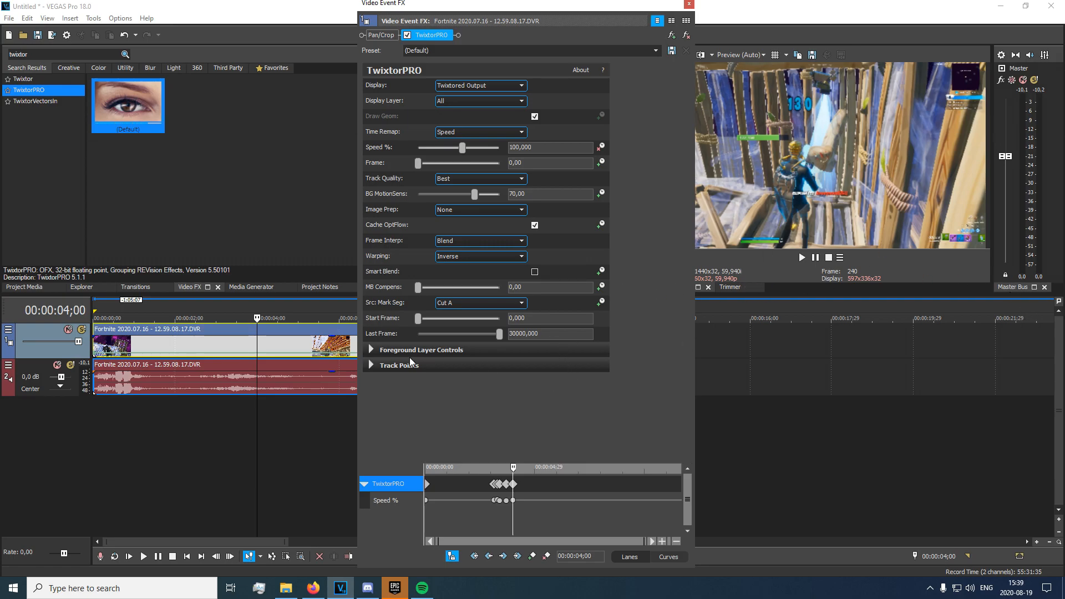
Step: Review the Foreground Layer Controls parameters and close the TwixtorPRO settings
left_click(370, 350)
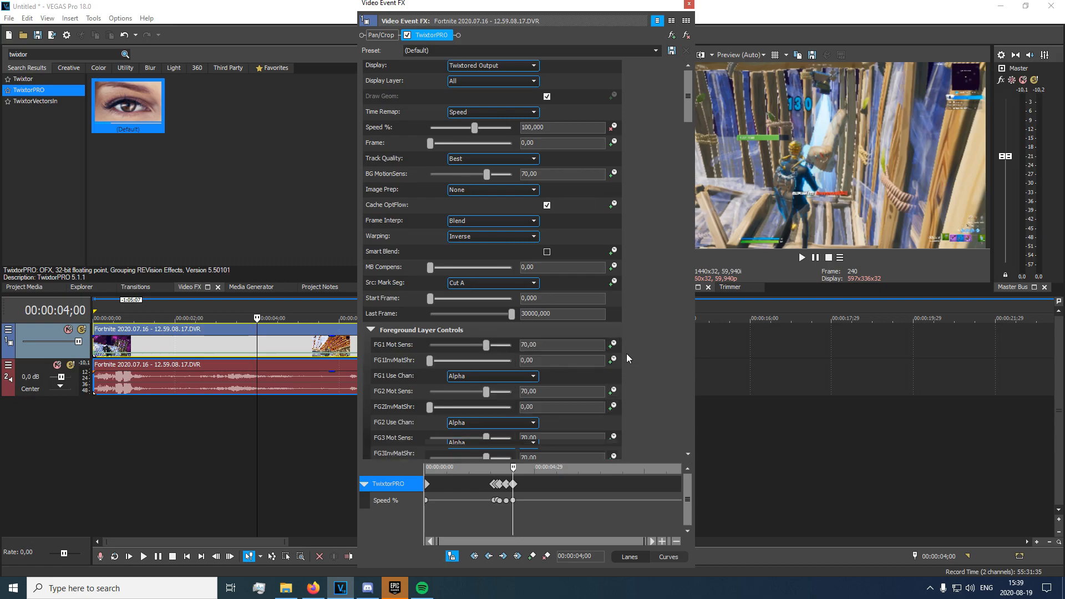
scroll("down", 3)
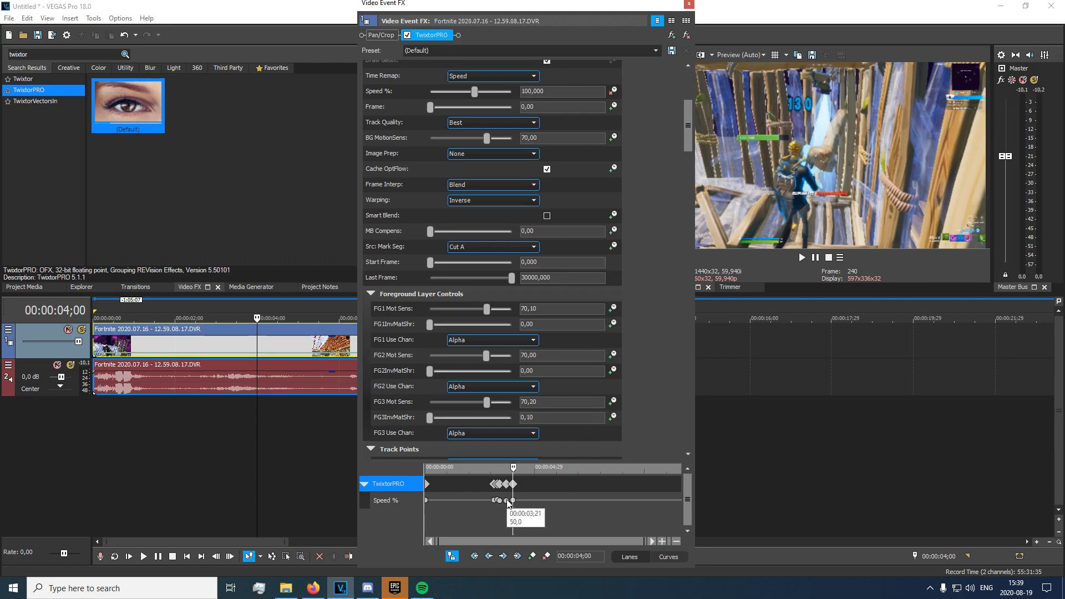
left_click_drag(508, 500, 515, 500)
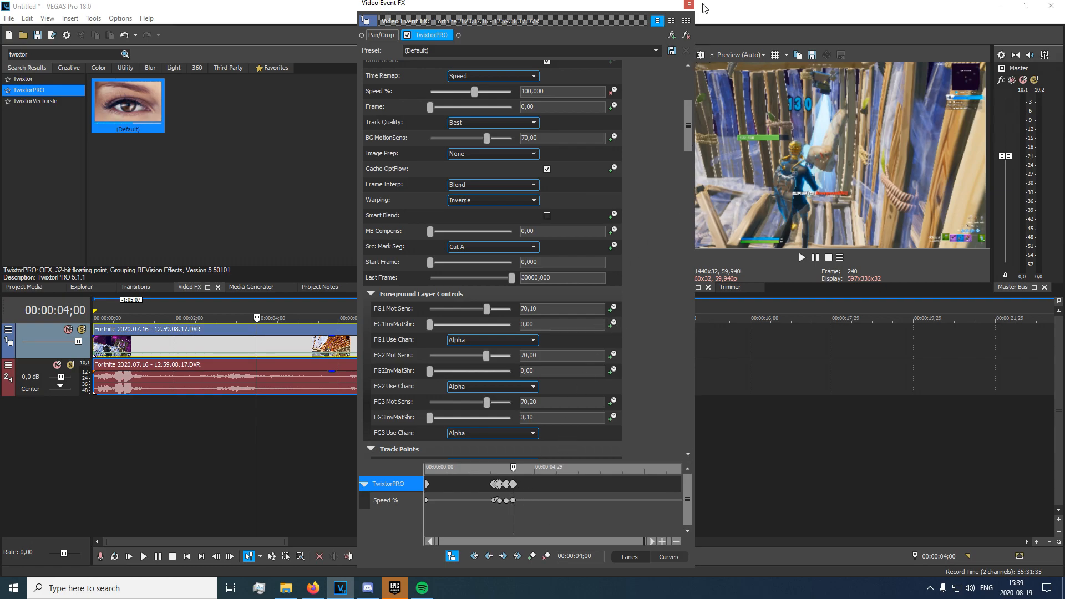
left_click(686, 5)
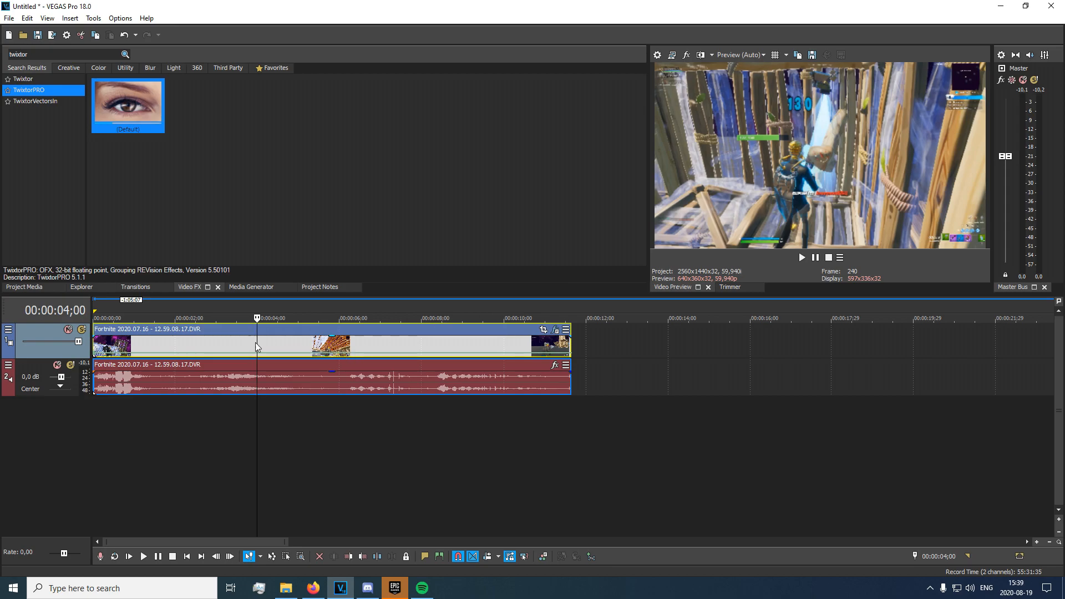